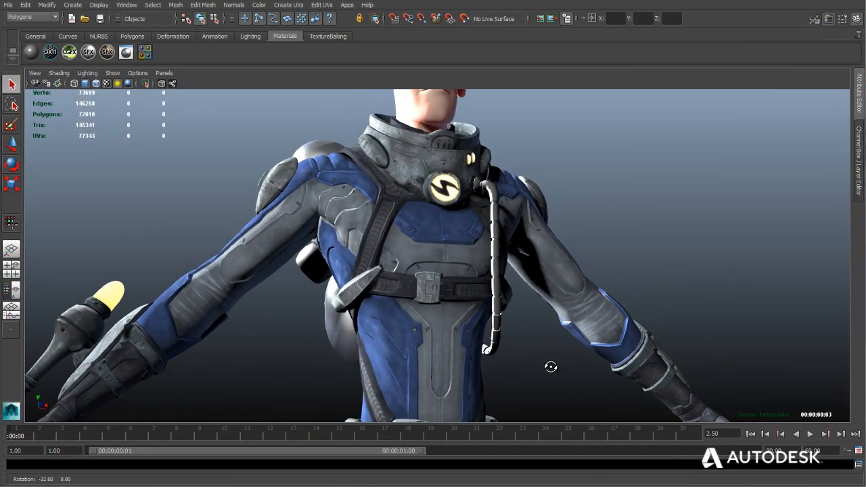
Show the Outliner and select the character's LOD0_Group hierarchy
click(424, 213)
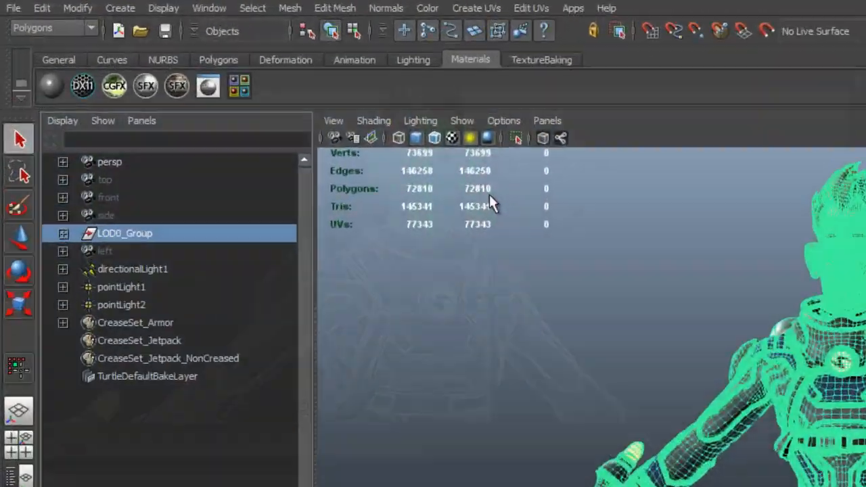
click(13, 8)
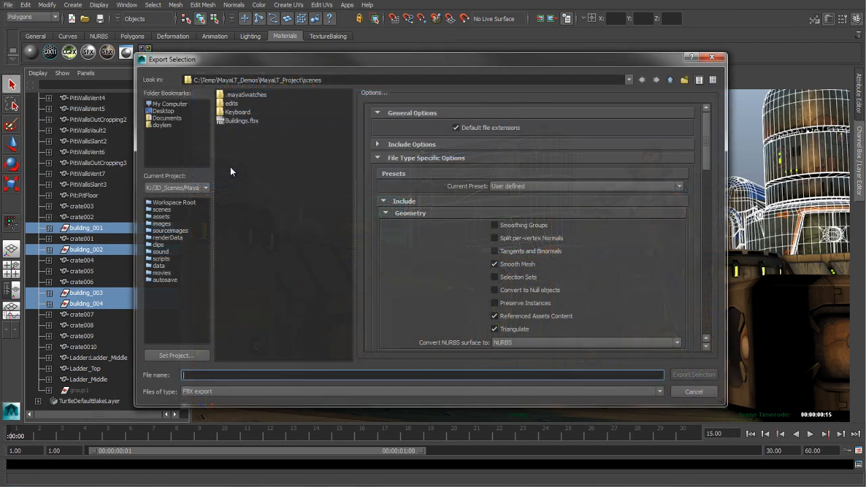
Export the selected buildings to Buildings.fbx, confirming replacement of the existing file
click(241, 121)
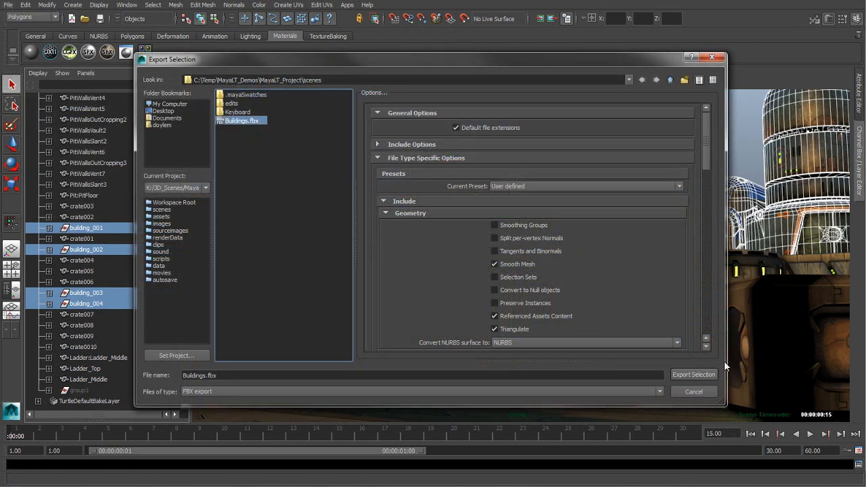
click(693, 374)
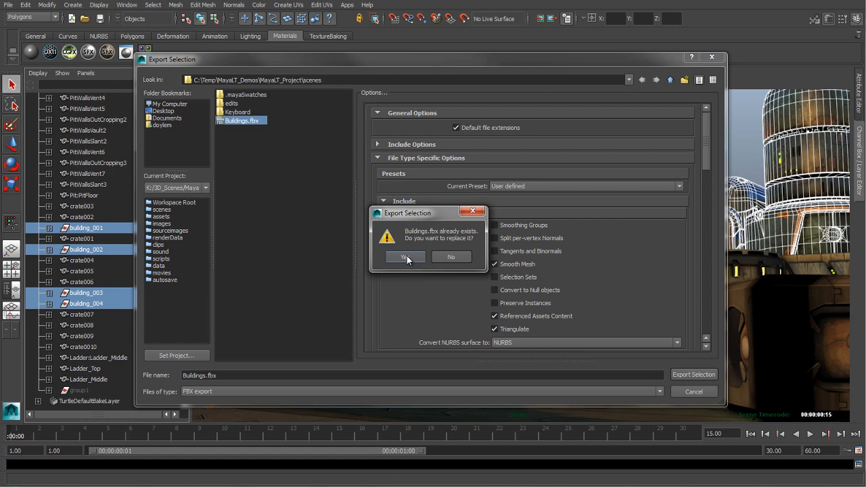
click(405, 256)
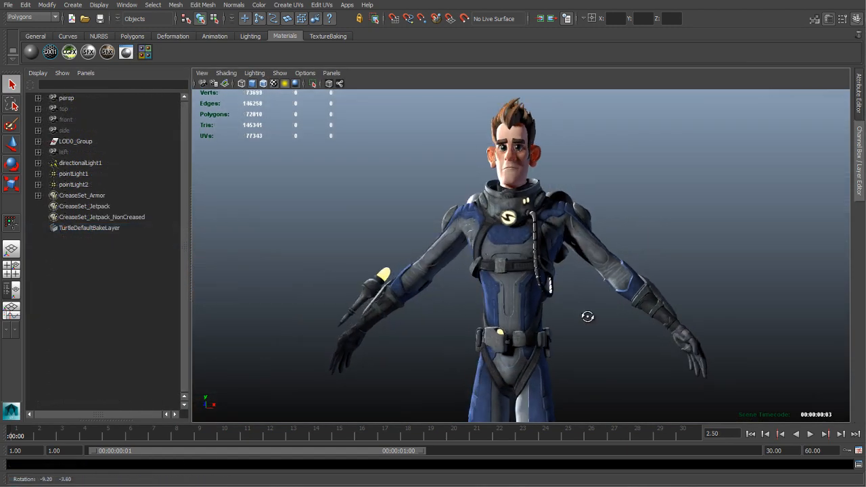
Select Level_Geometry and send the selection to the Unity project
click(76, 140)
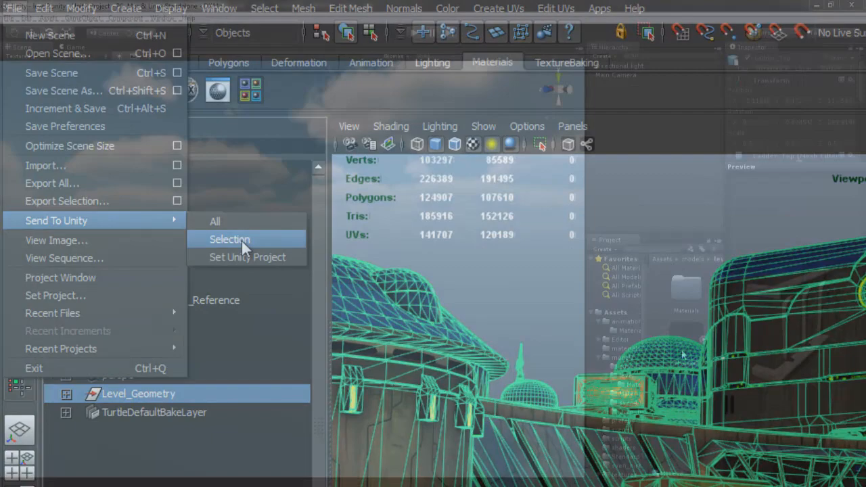
click(229, 239)
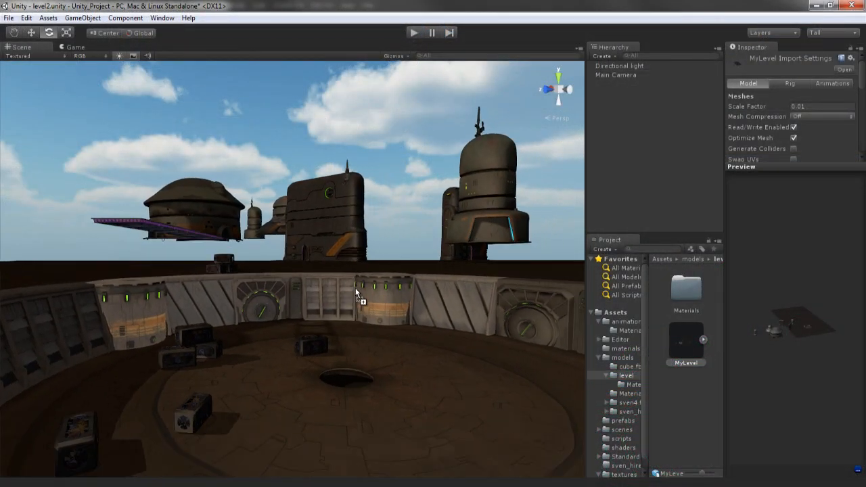